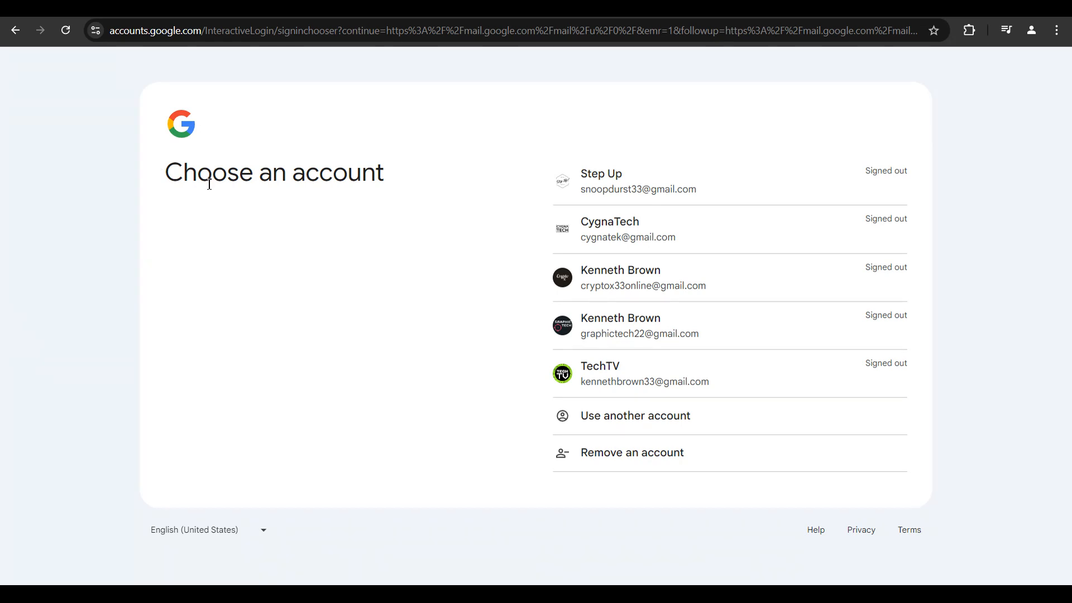
{"action": "mouse_move", "coordinate": [580, 100]}
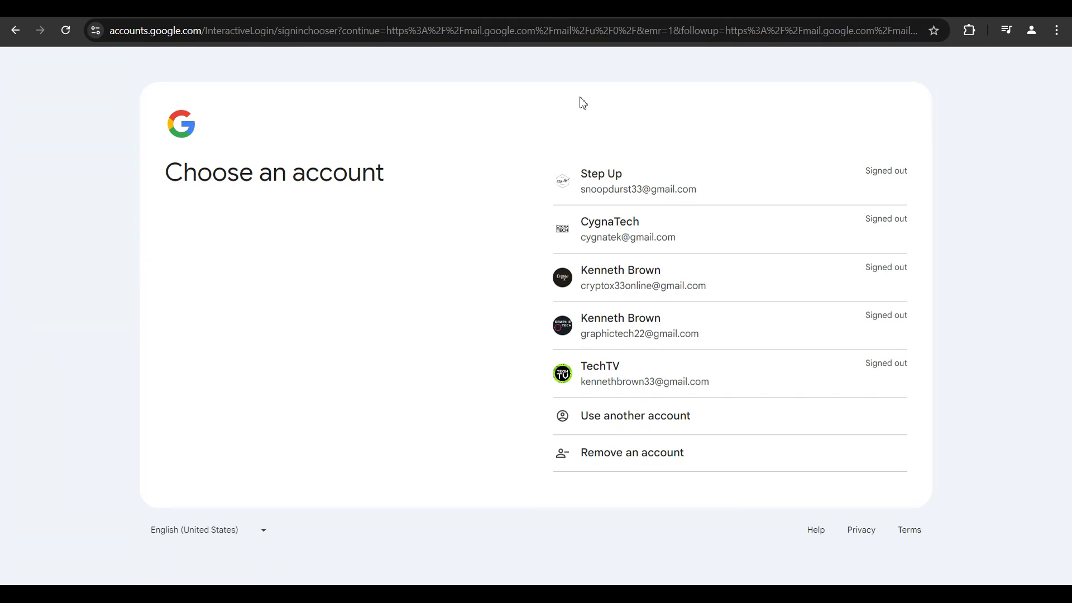
{"action": "mouse_move", "coordinate": [604, 141]}
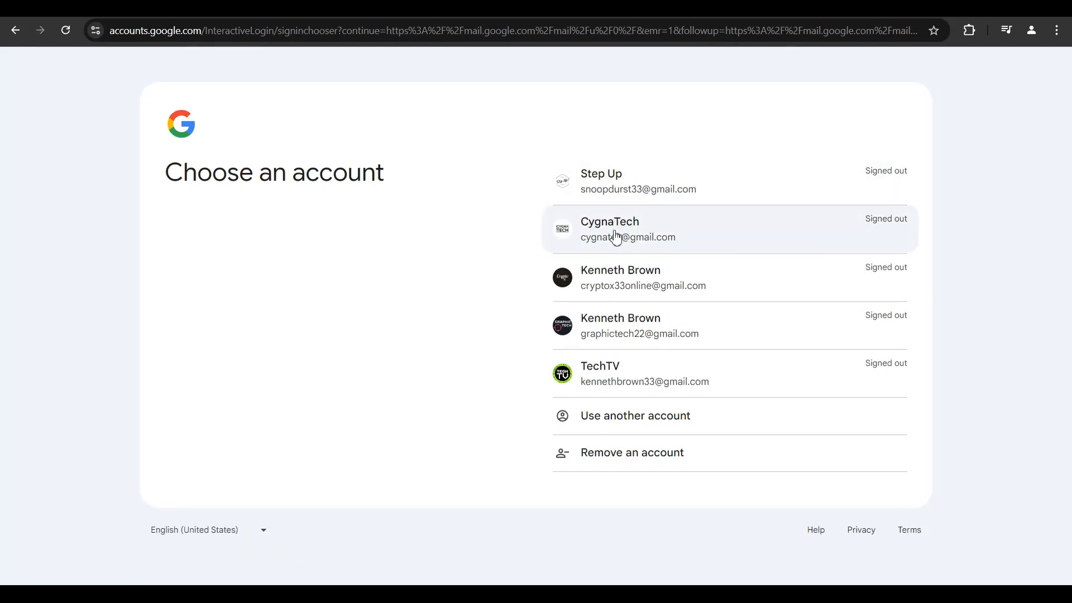
Choose the saved CygnaTech account from the account chooser
{"action": "left_click", "coordinate": [617, 232]}
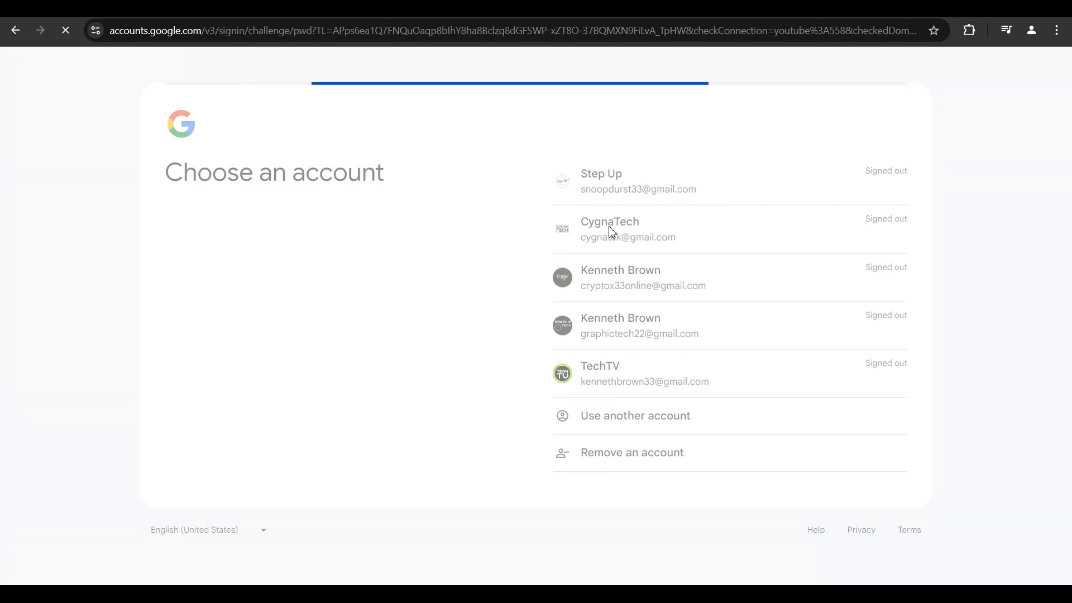
Focus the empty 'Enter your password' field on the Hi CygnaTech page
{"action": "left_click", "coordinate": [609, 229]}
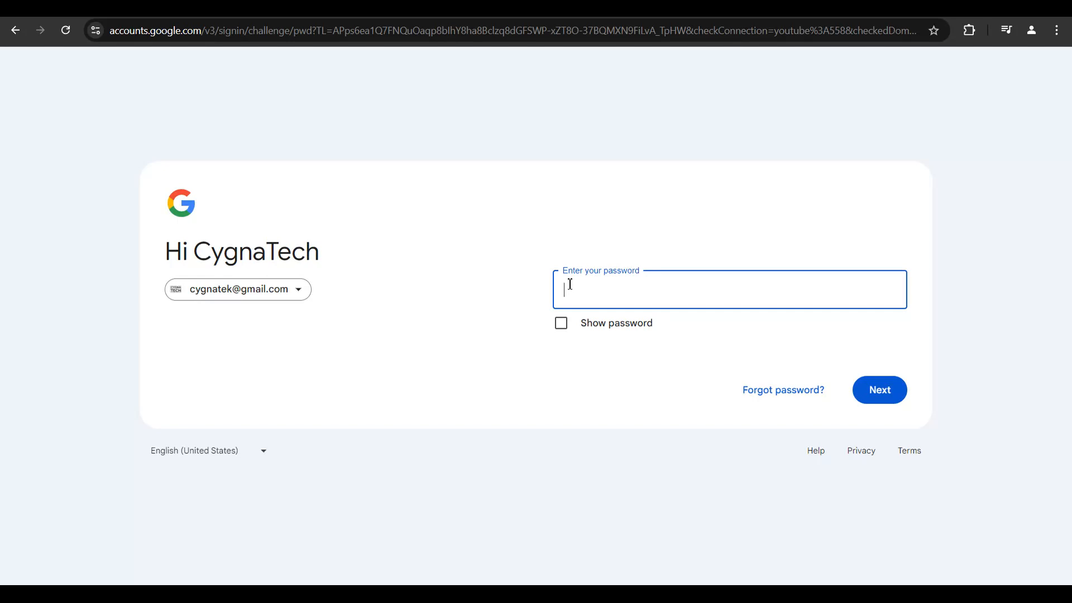
{"action": "mouse_move", "coordinate": [846, 432]}
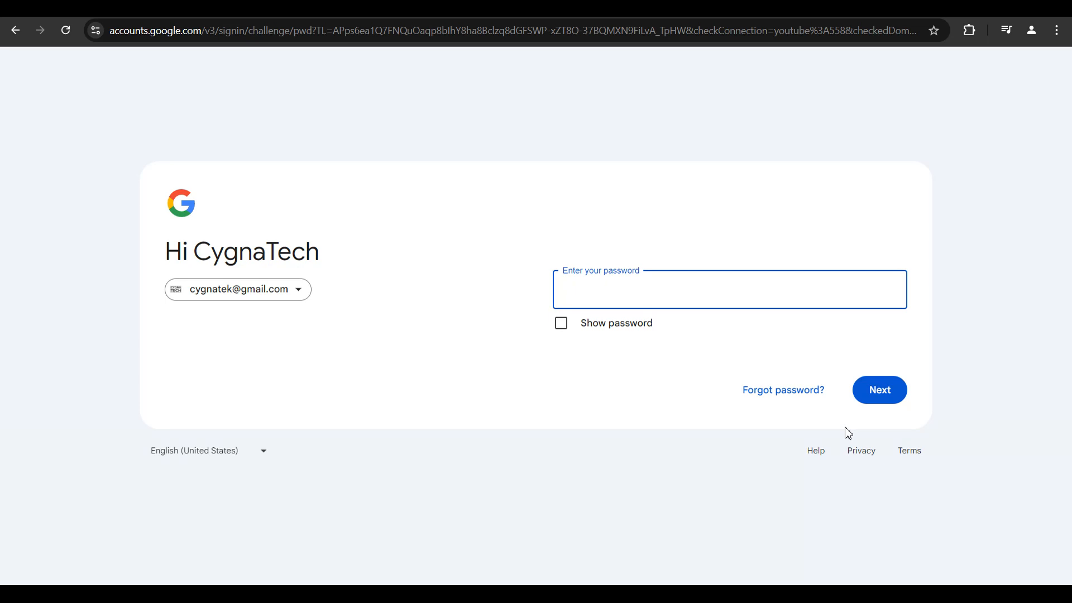
{"action": "mouse_move", "coordinate": [815, 465]}
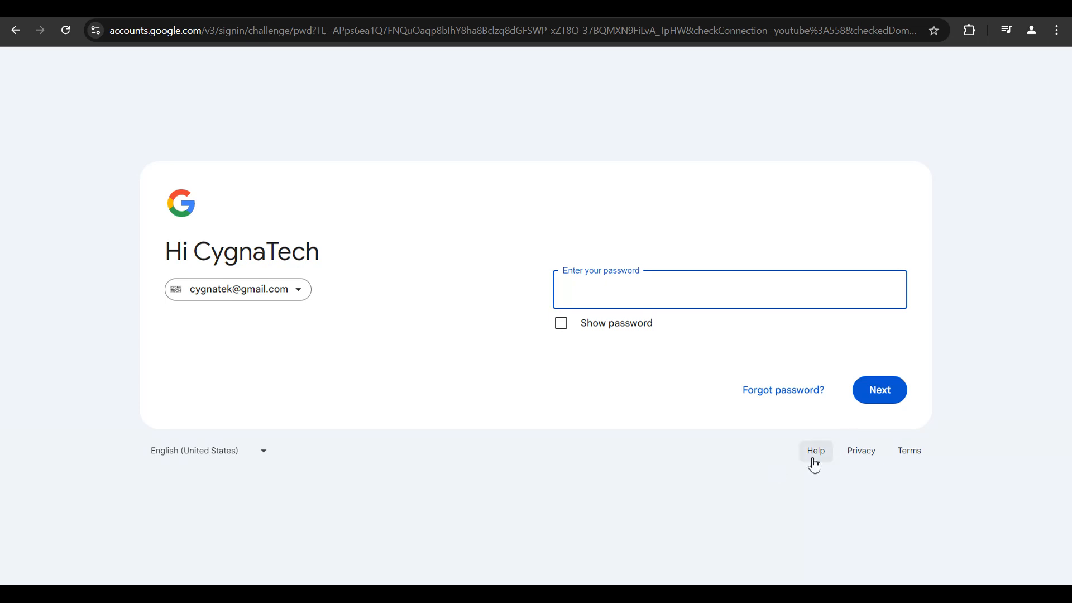
Start account recovery via 'Forgot password?' to list alternative verification options
{"action": "left_click", "coordinate": [880, 389]}
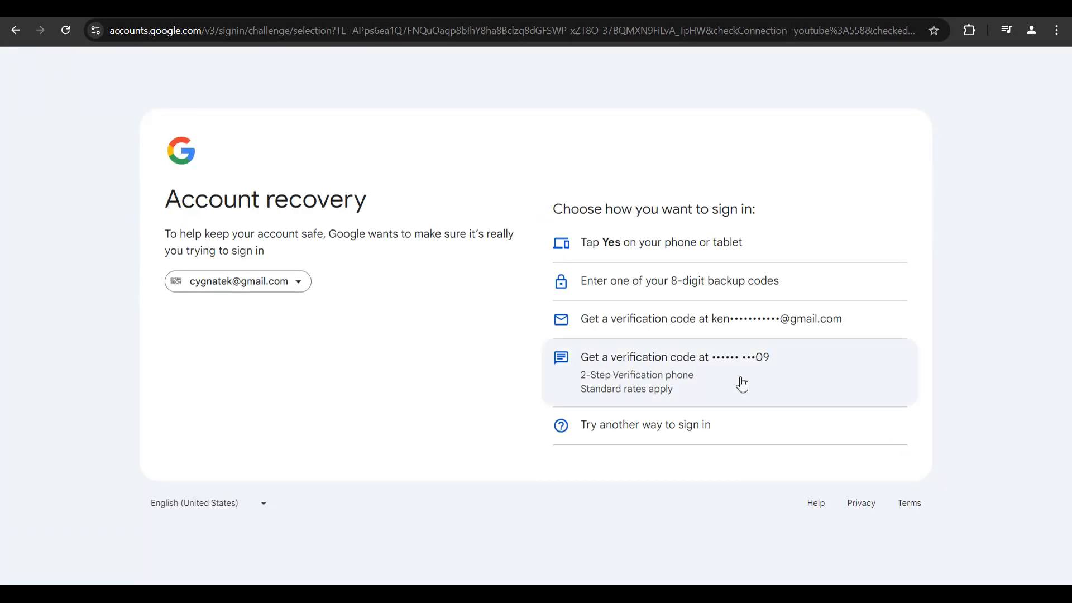
{"action": "mouse_move", "coordinate": [628, 256]}
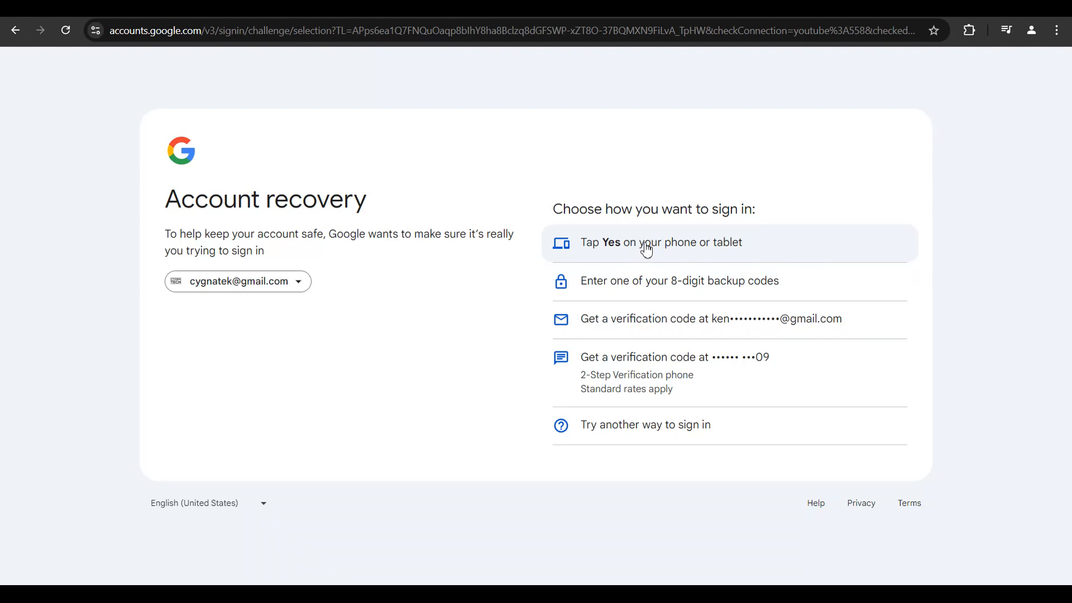
{"action": "mouse_move", "coordinate": [615, 324]}
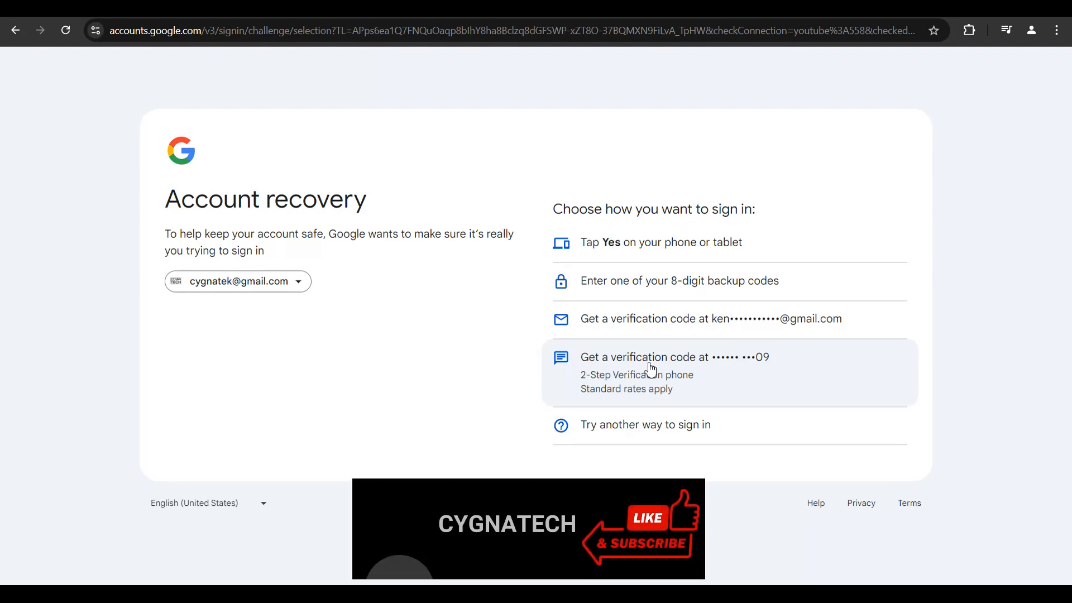
{"action": "mouse_move", "coordinate": [607, 442]}
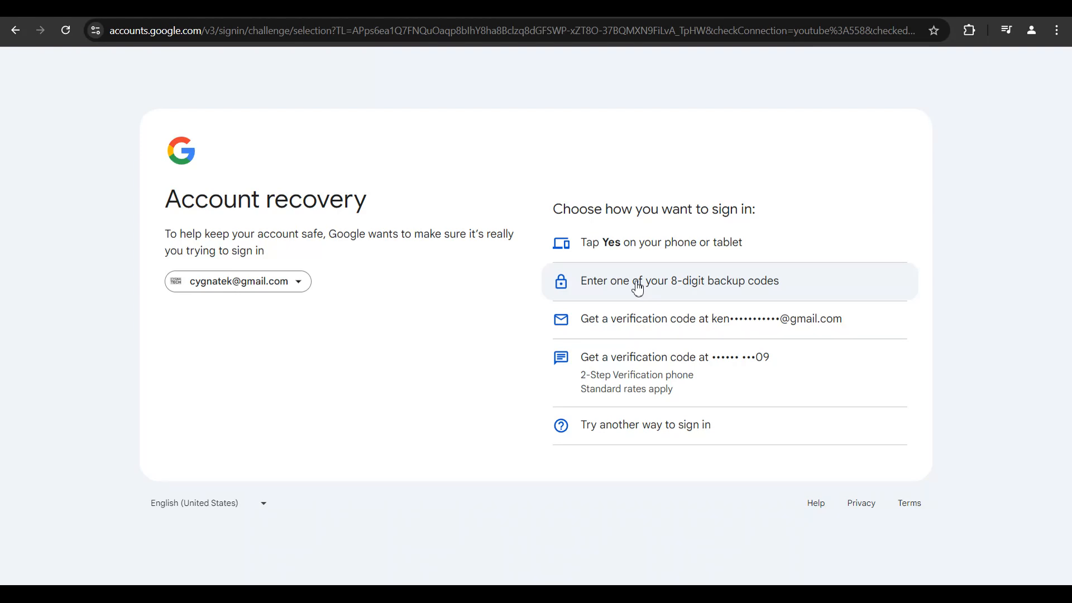
Attempt the 8-digit backup code option, then request other sign-in ways until 'Couldn't sign you in' appears
{"action": "left_click", "coordinate": [678, 281]}
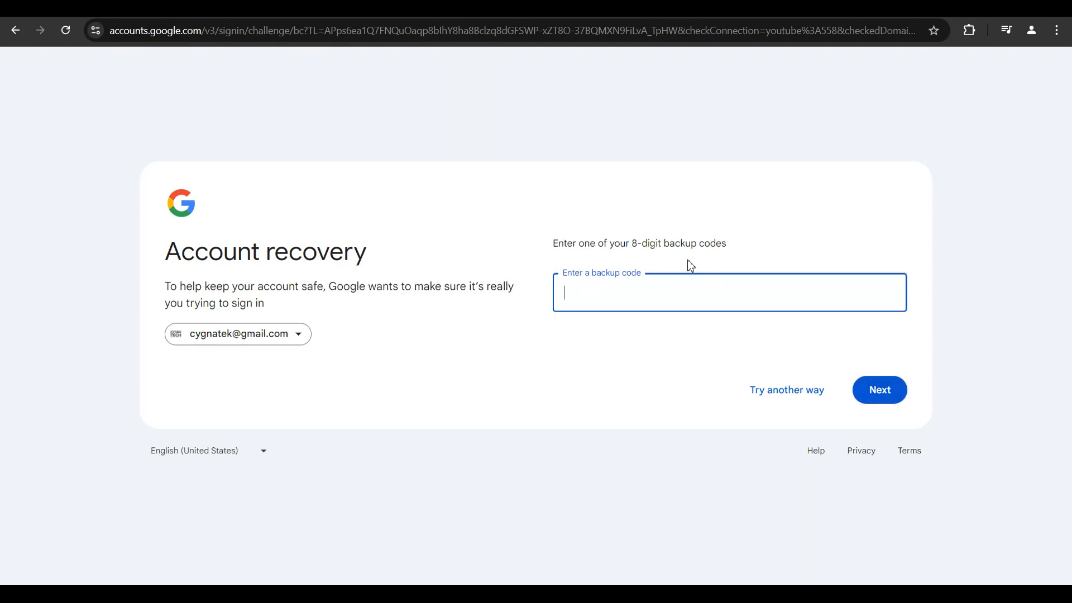
{"action": "left_click", "coordinate": [786, 390]}
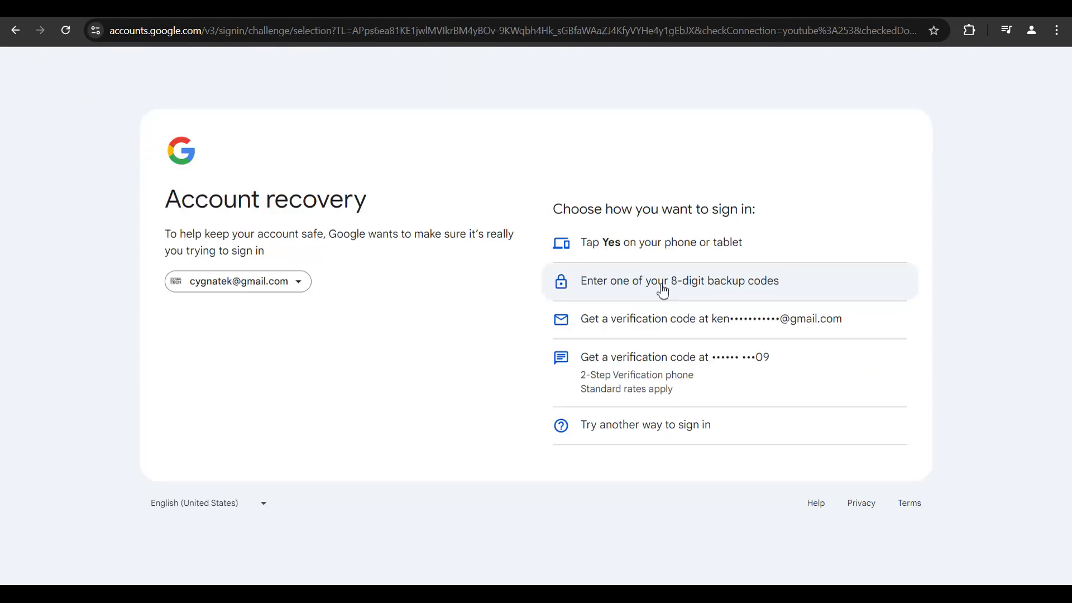
{"action": "mouse_move", "coordinate": [663, 352]}
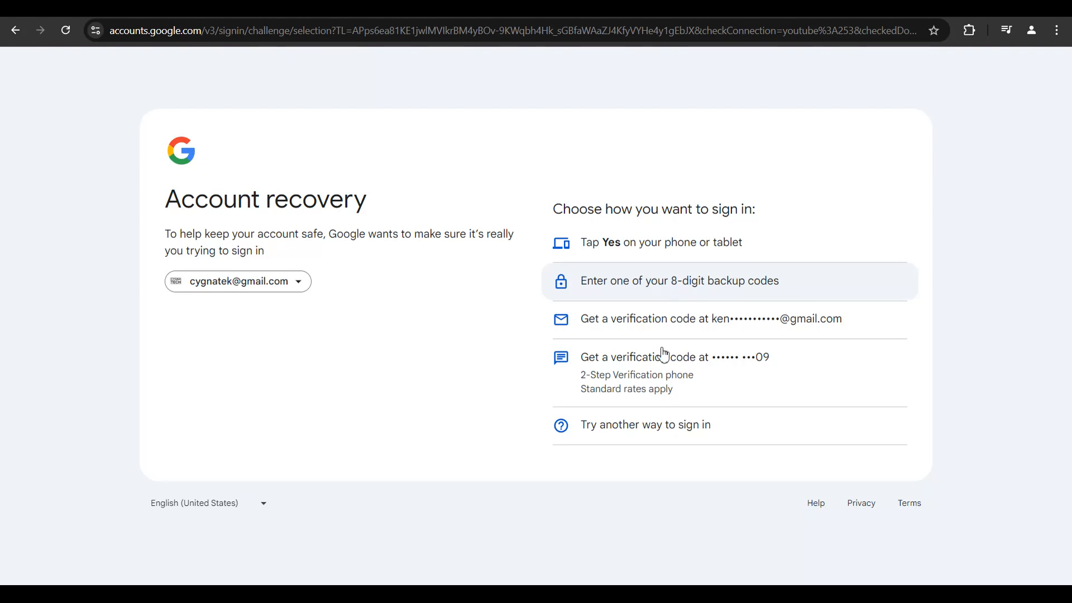
{"action": "mouse_move", "coordinate": [598, 429]}
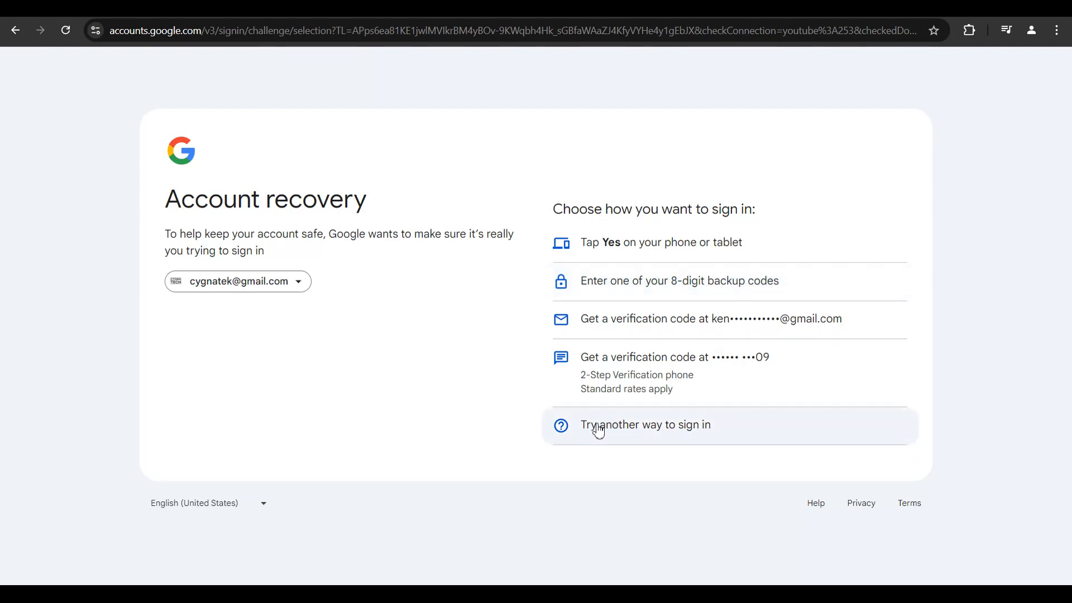
{"action": "left_click", "coordinate": [645, 424]}
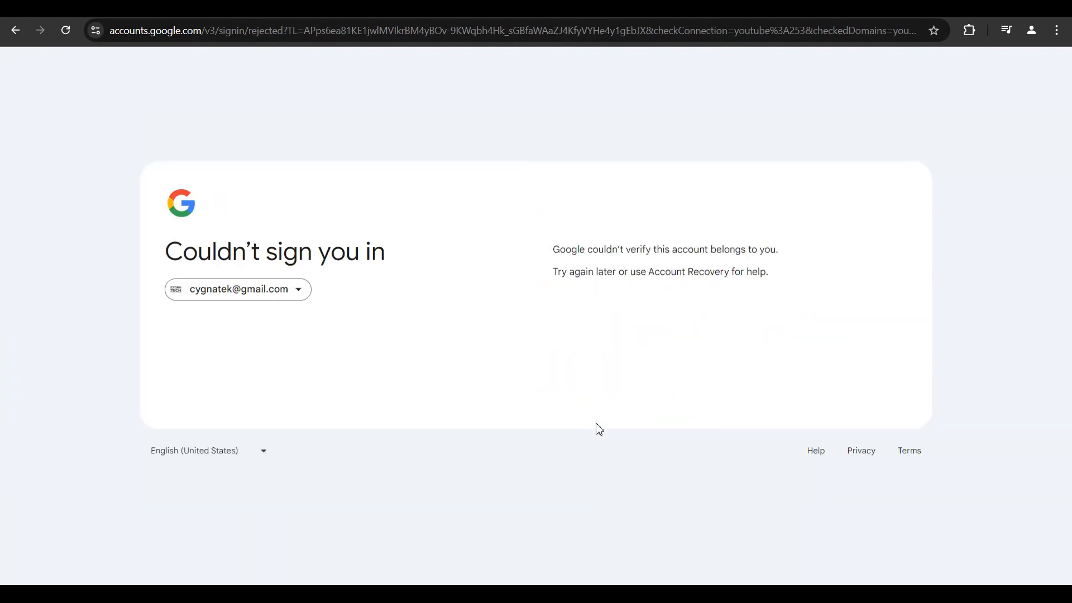
{"action": "mouse_move", "coordinate": [905, 317]}
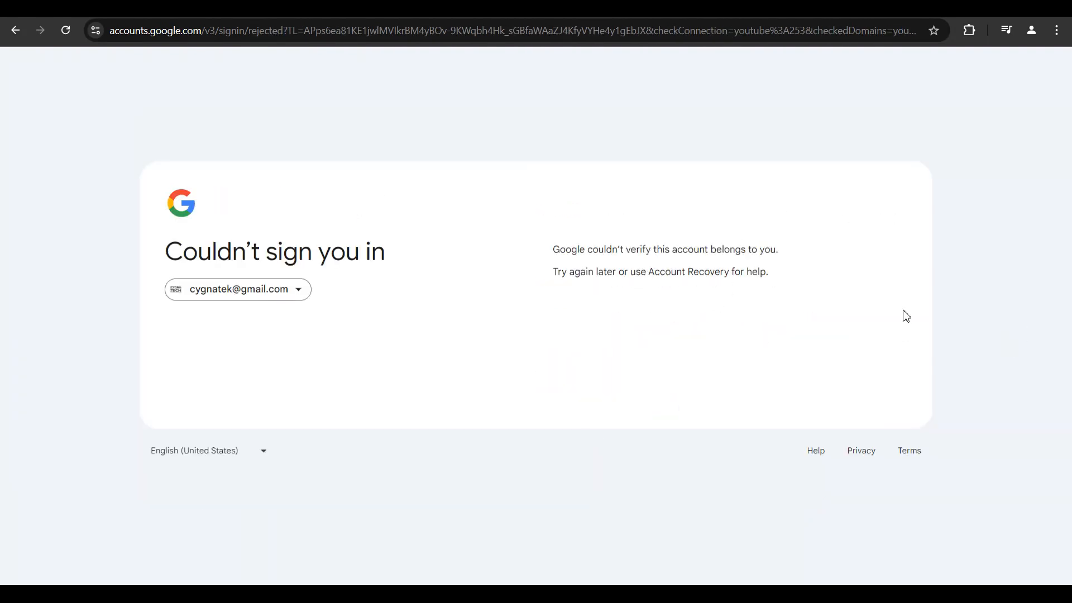